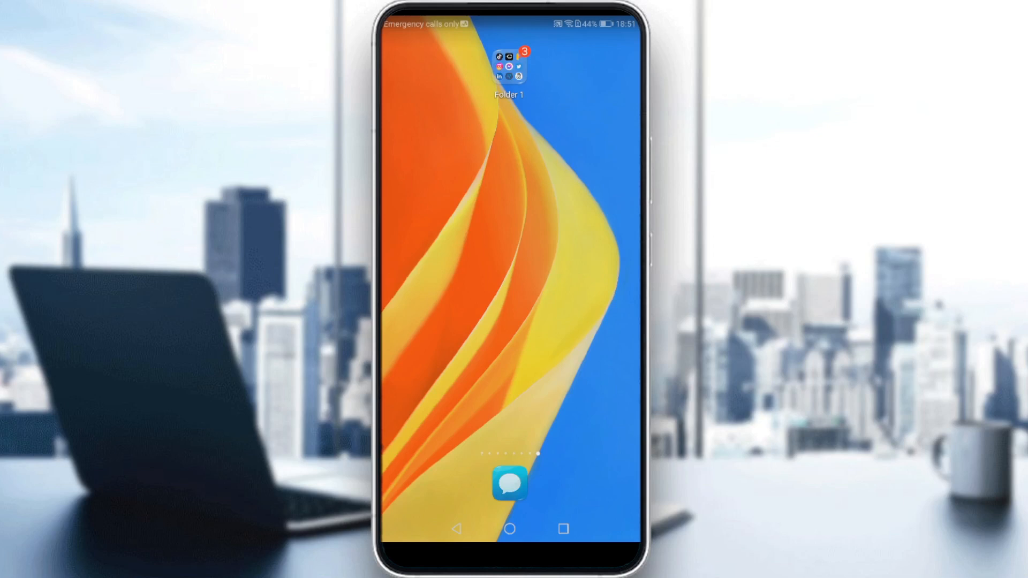
Launch the Wise app from the home screen folder.
left_click(509, 65)
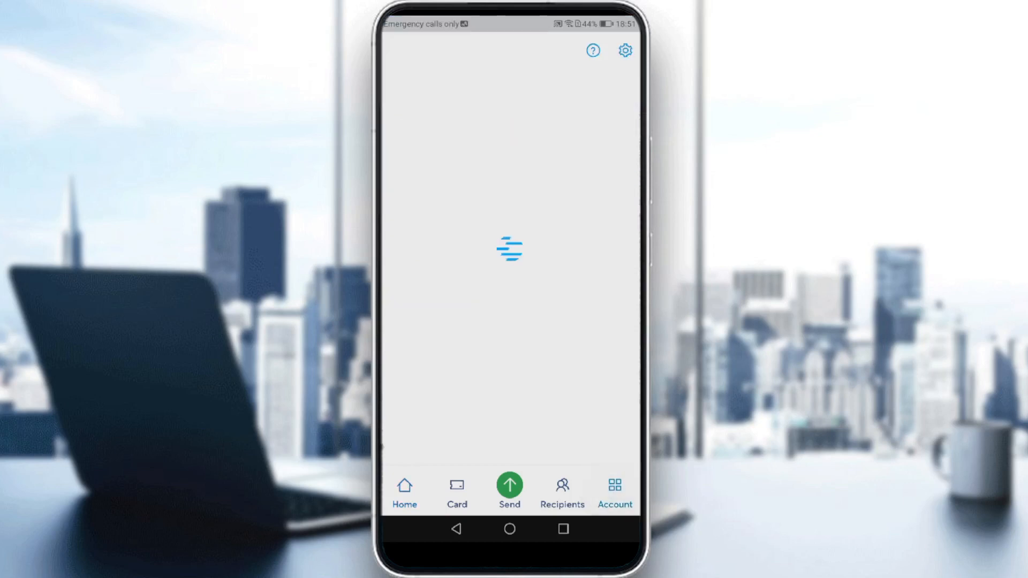
Show the Account overview with profile and account services.
left_click(614, 492)
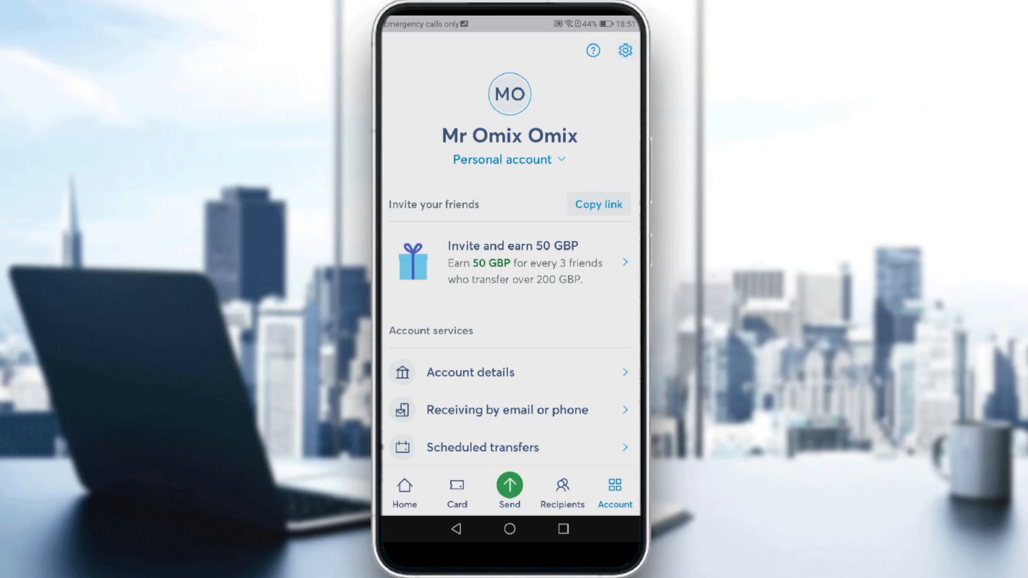
Go into Settings via the gear icon and reach the Account actions section.
left_click(623, 51)
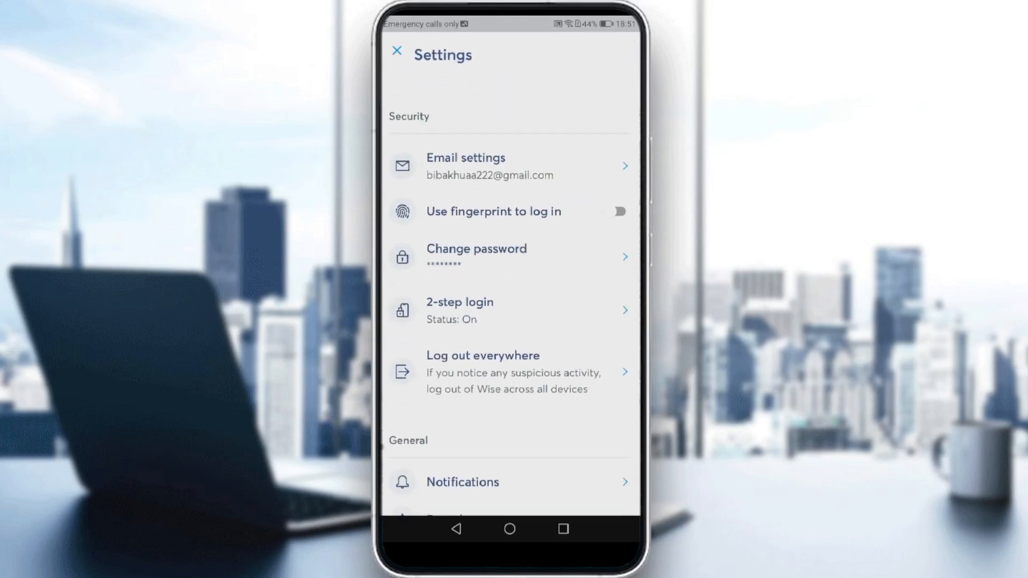
scroll("up", 3)
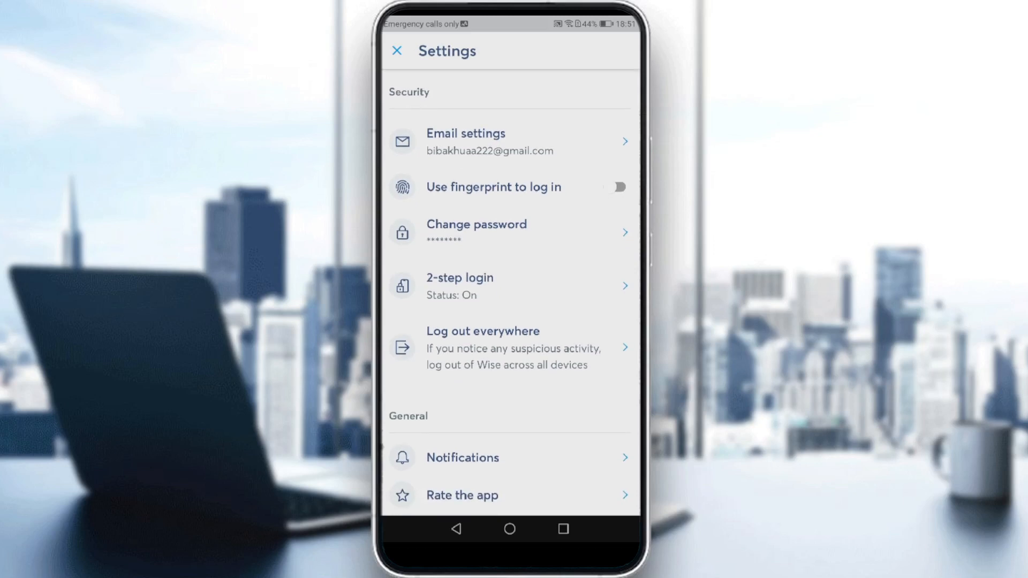
scroll("down", 3)
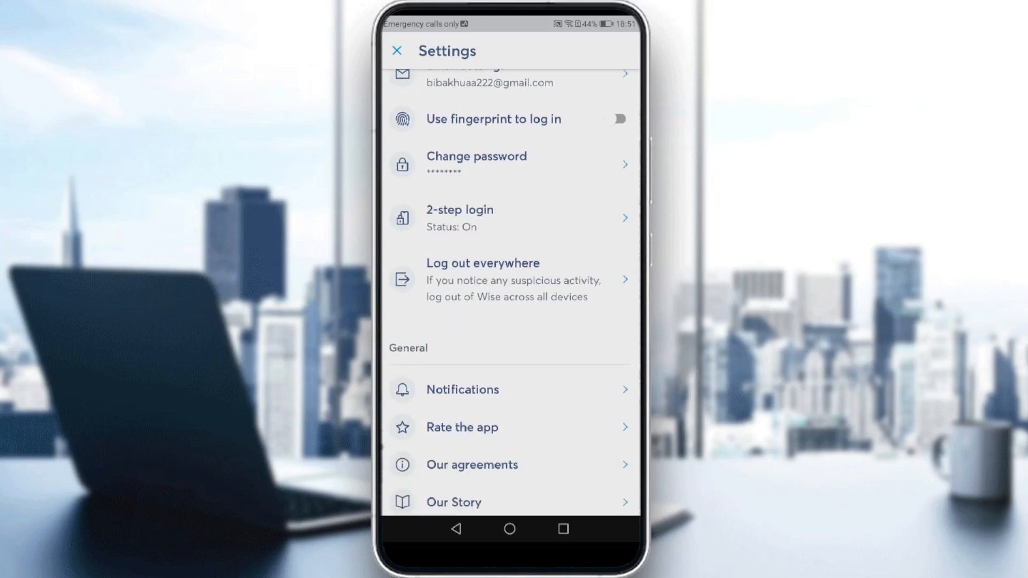
scroll("up", 3)
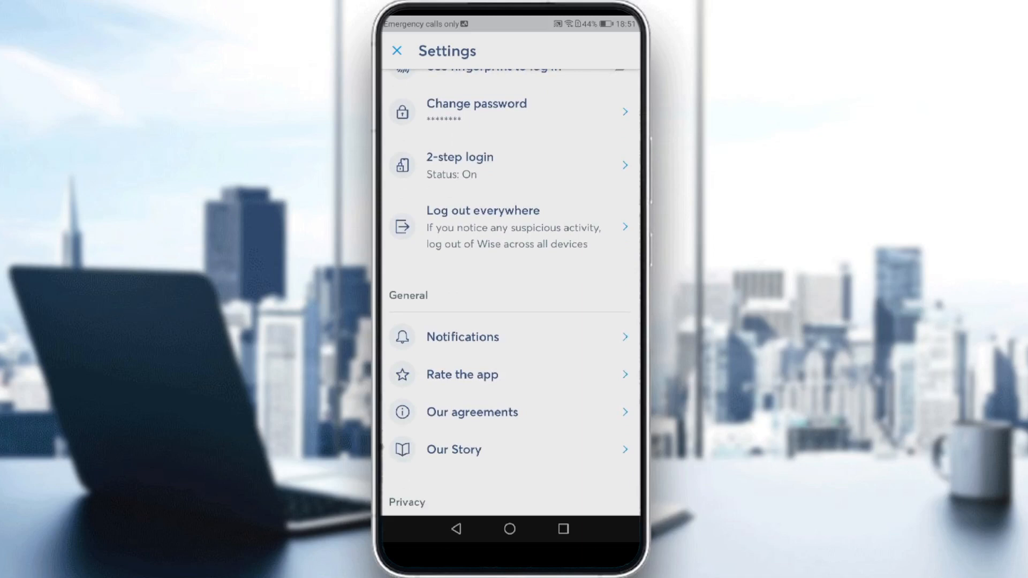
scroll("down", 3)
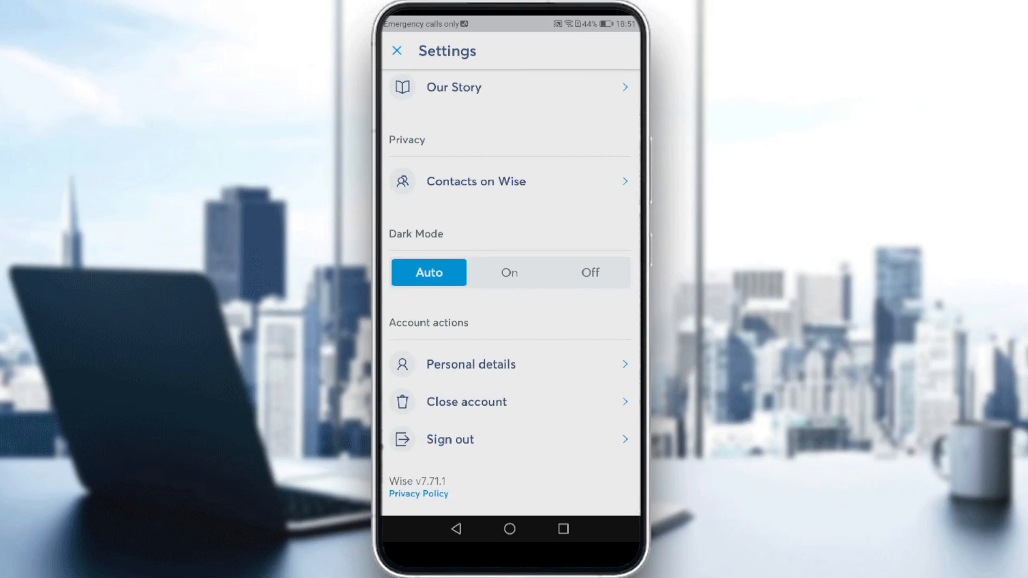
Enter Personal details, supplying the account password and continuing past the check.
left_click(471, 364)
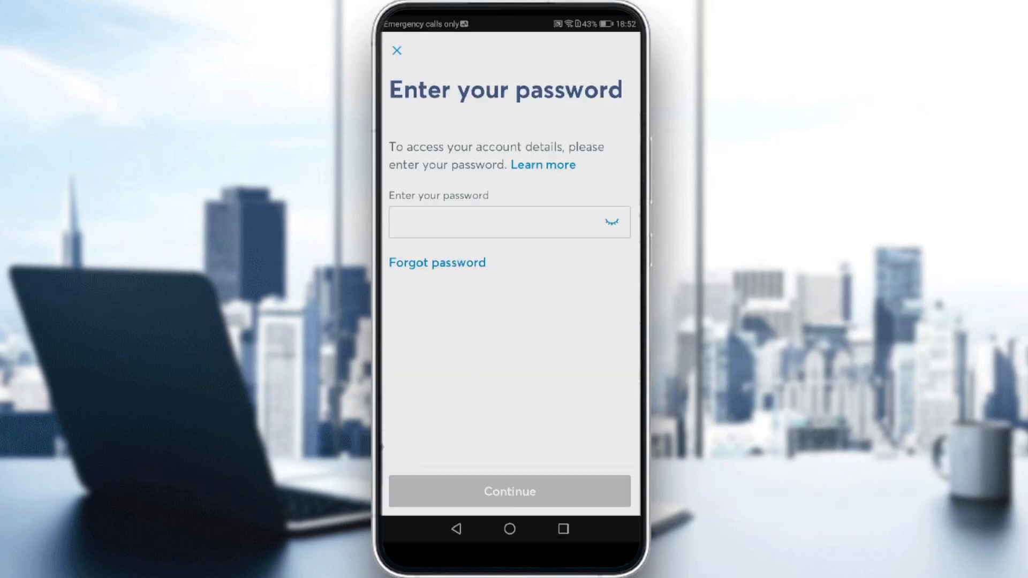
left_click(508, 222)
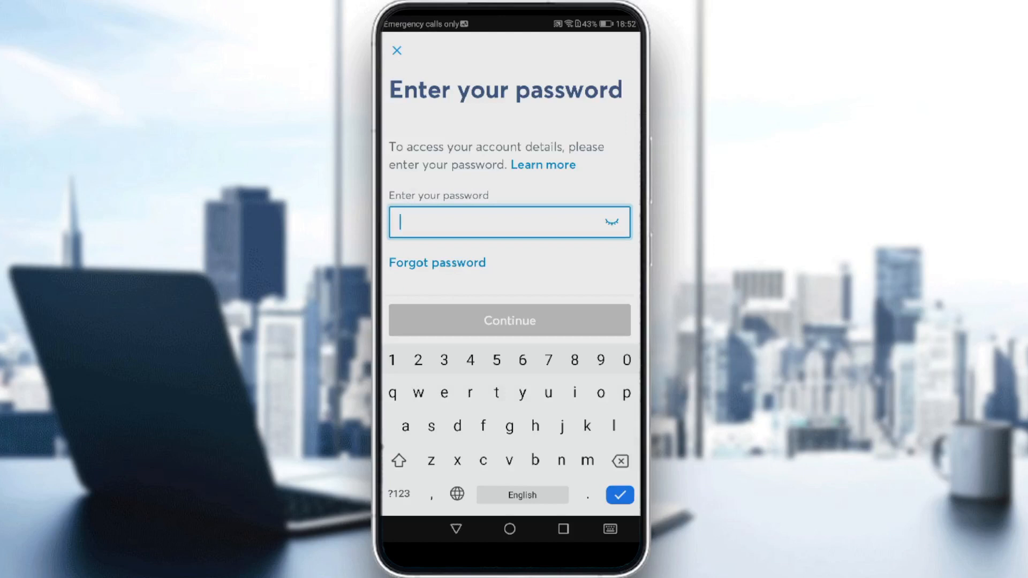
type("password")
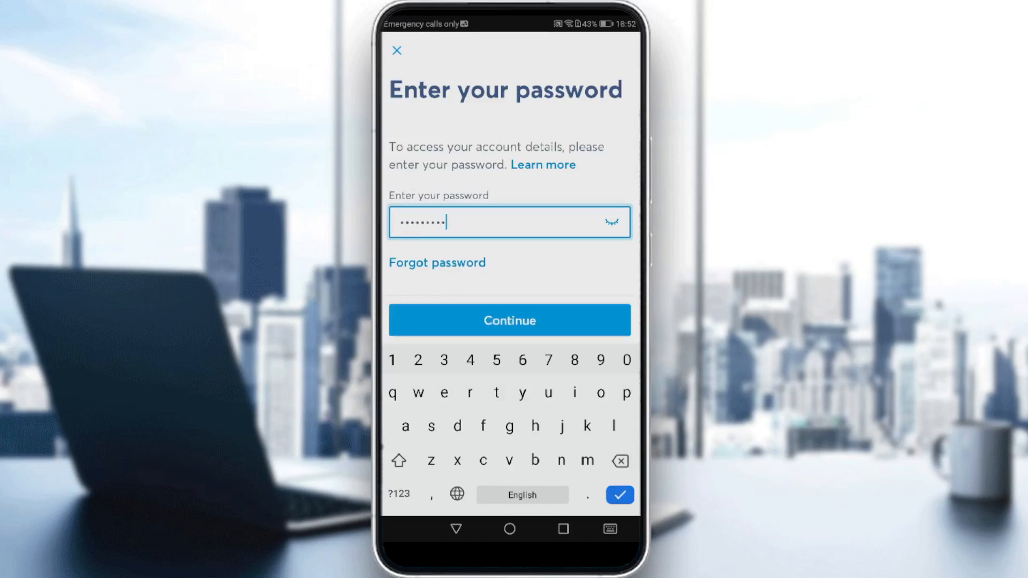
left_click(508, 320)
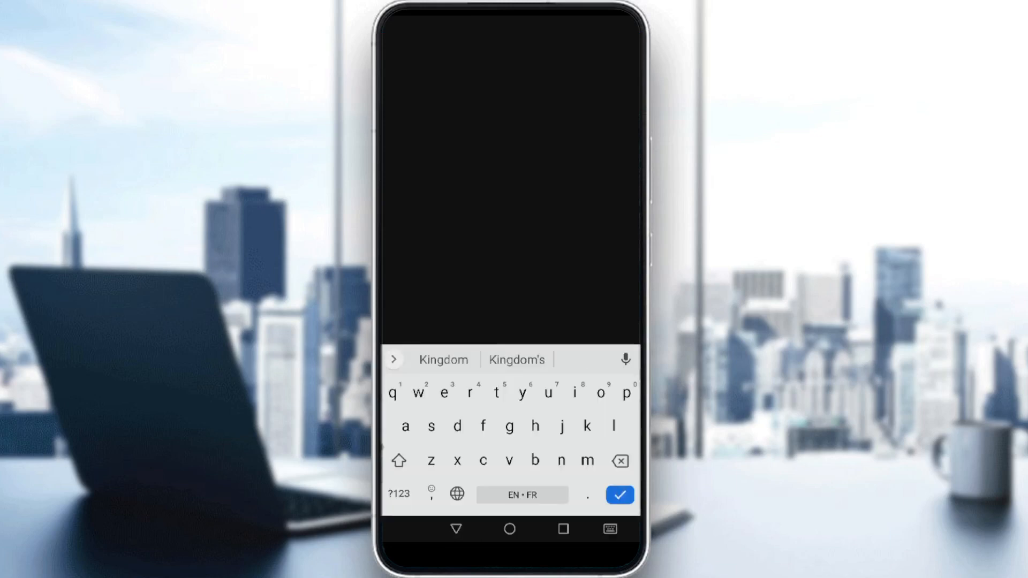
Change the country of residence to Canada (searching 'cana') and save the personal details.
left_click(393, 359)
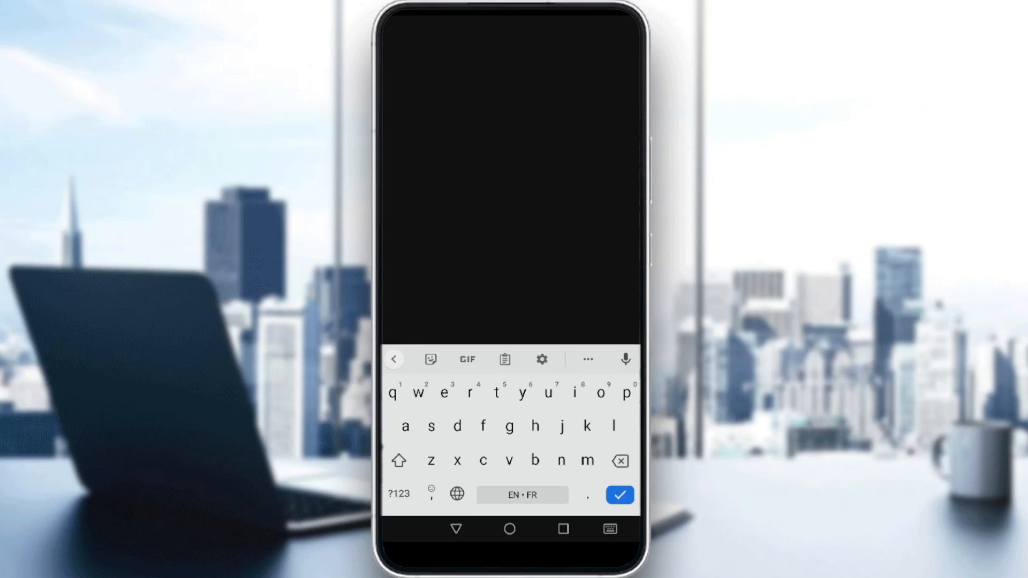
type("cana")
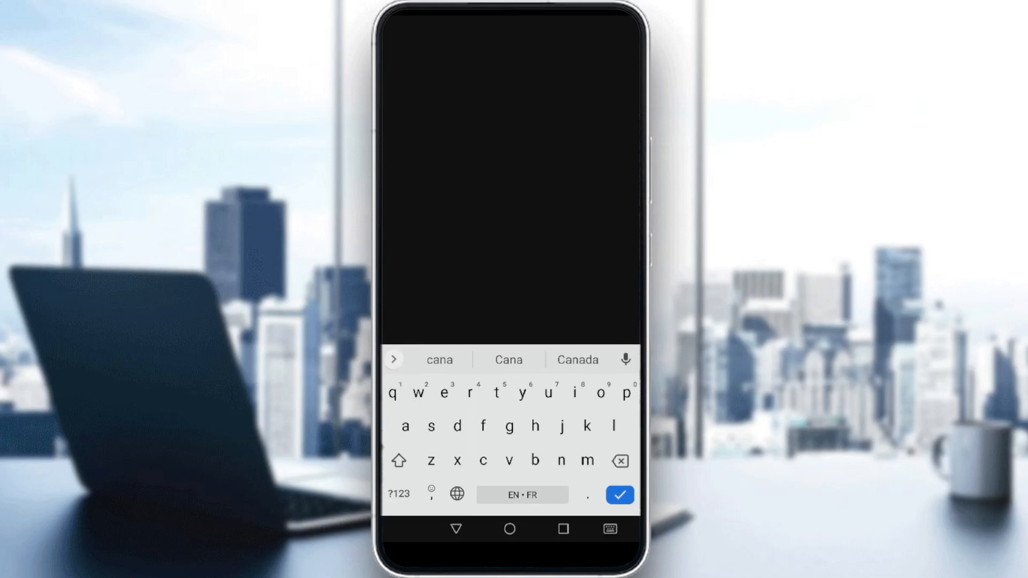
left_click(618, 460)
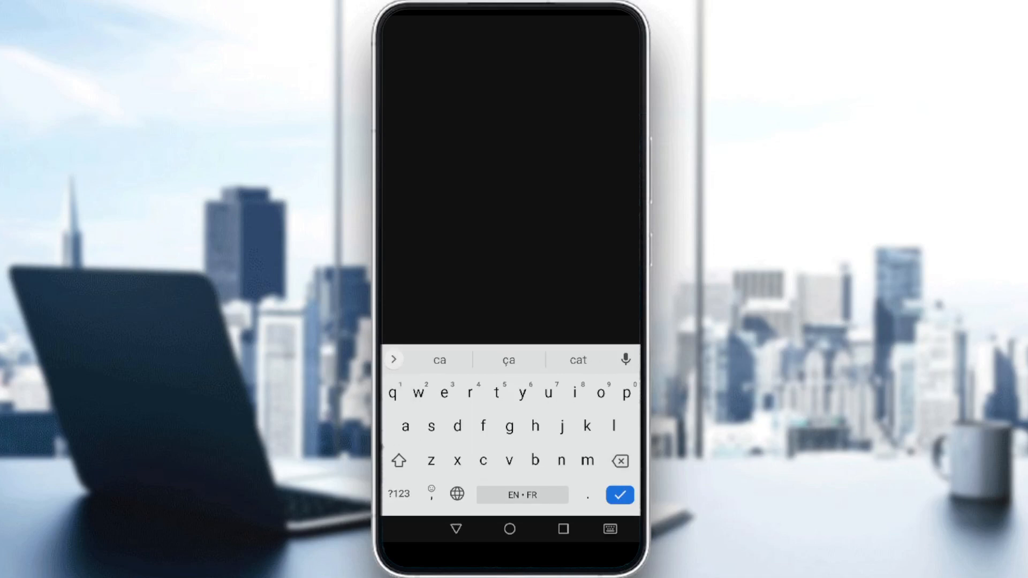
left_click(394, 360)
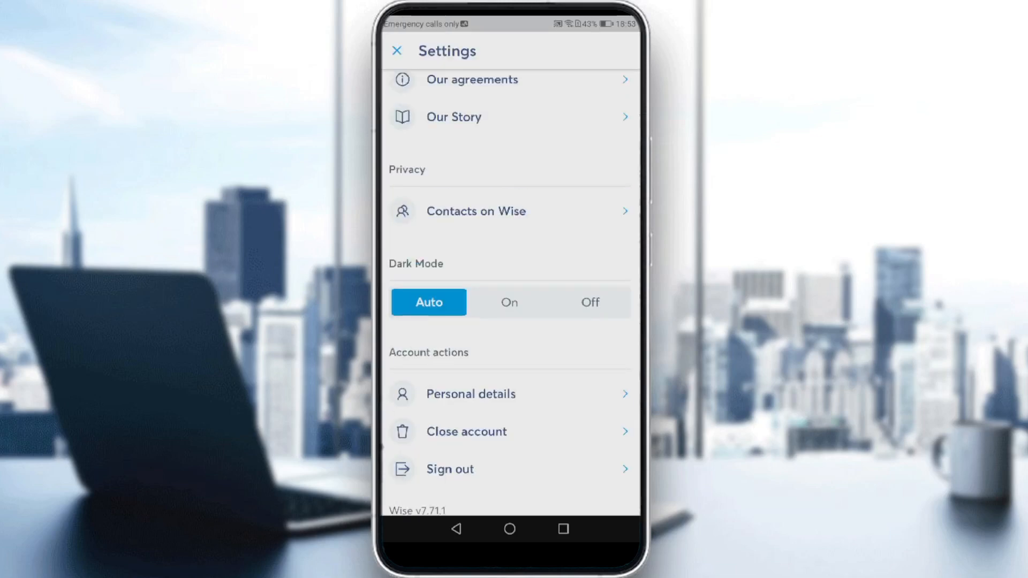
Close Settings to return to the Account overview.
scroll("up", 3)
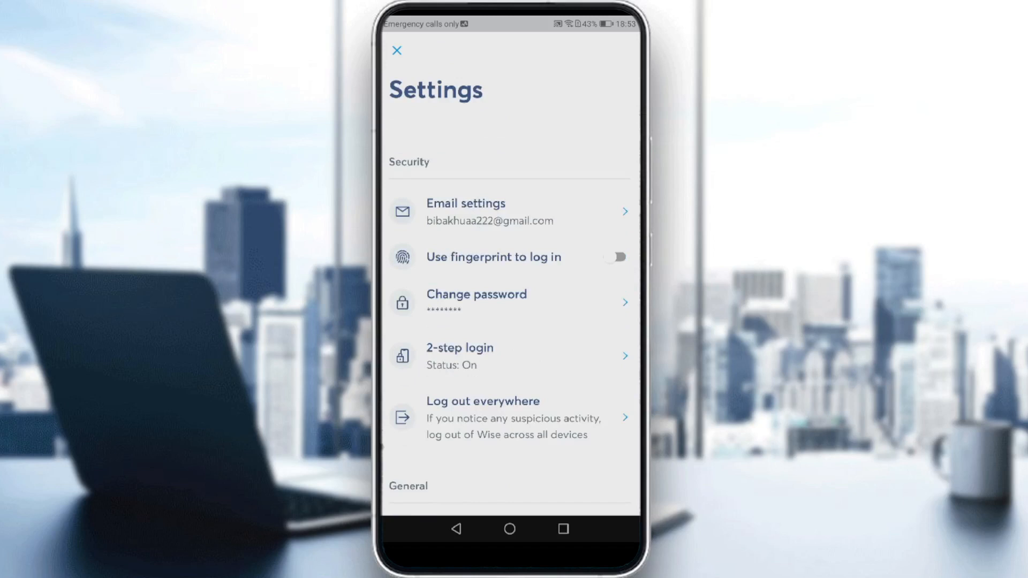
left_click(396, 50)
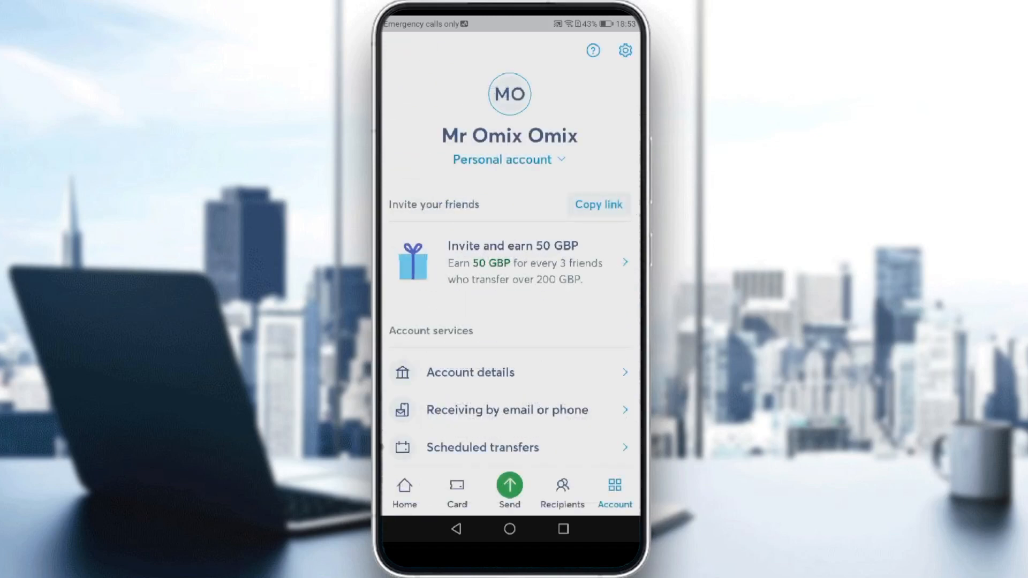